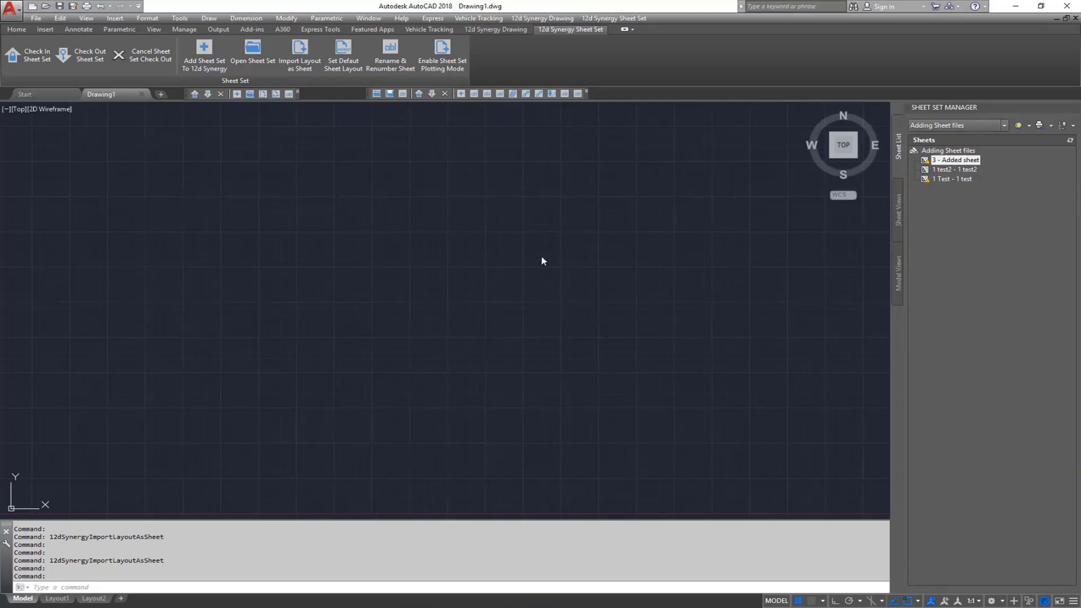
Set the default sheet layout for the Civil Sample sheet set from the 12d Synergy ribbon.
click(389, 53)
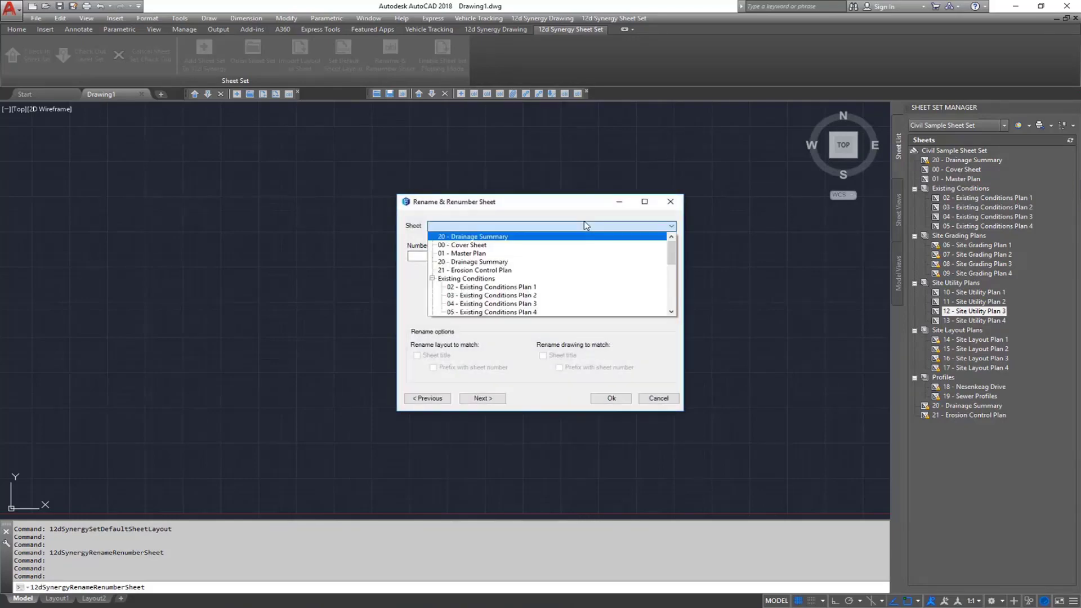
Expand the Sheet dropdown in the Rename & Renumber Sheet dialog to list the Civil Sample sheets.
click(552, 225)
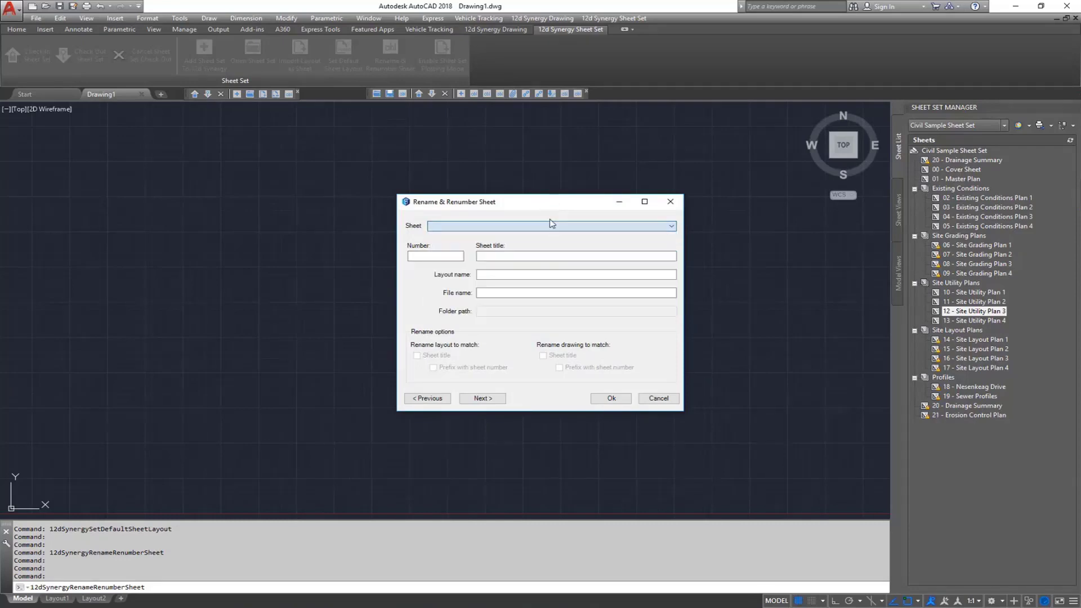